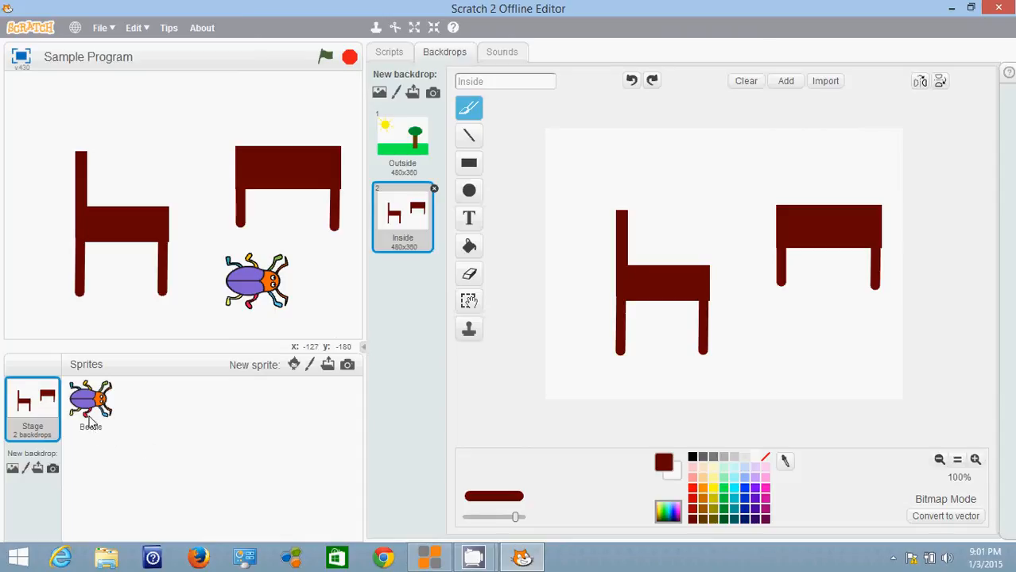
# Select the Beetle sprite so its costumes can be edited.
pyautogui.click(91, 404)
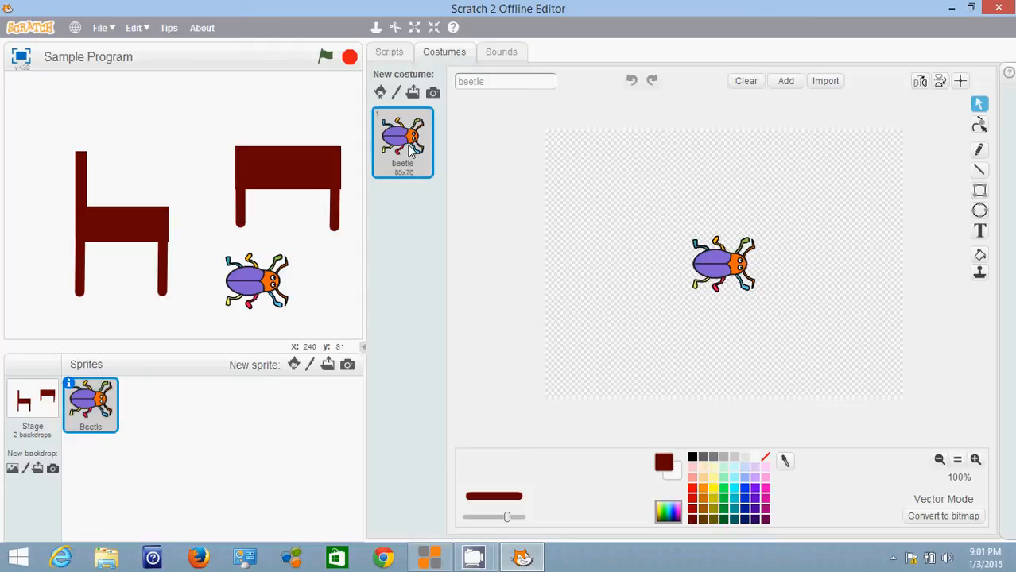
# Duplicate the beetle costume and rename the copy 'beetle with coat'.
pyautogui.rightClick(404, 140)
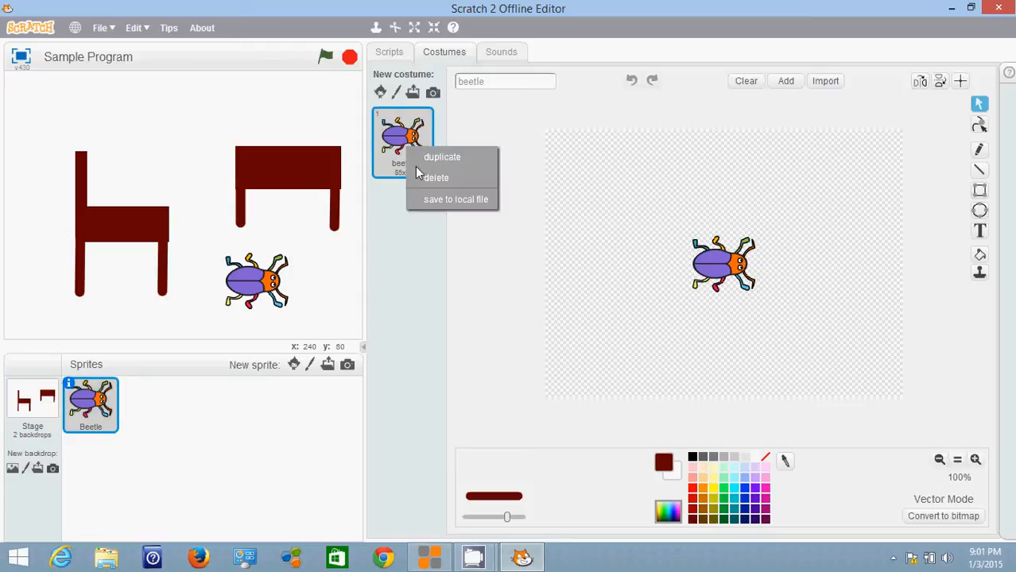
pyautogui.click(442, 158)
pyautogui.write(' with')
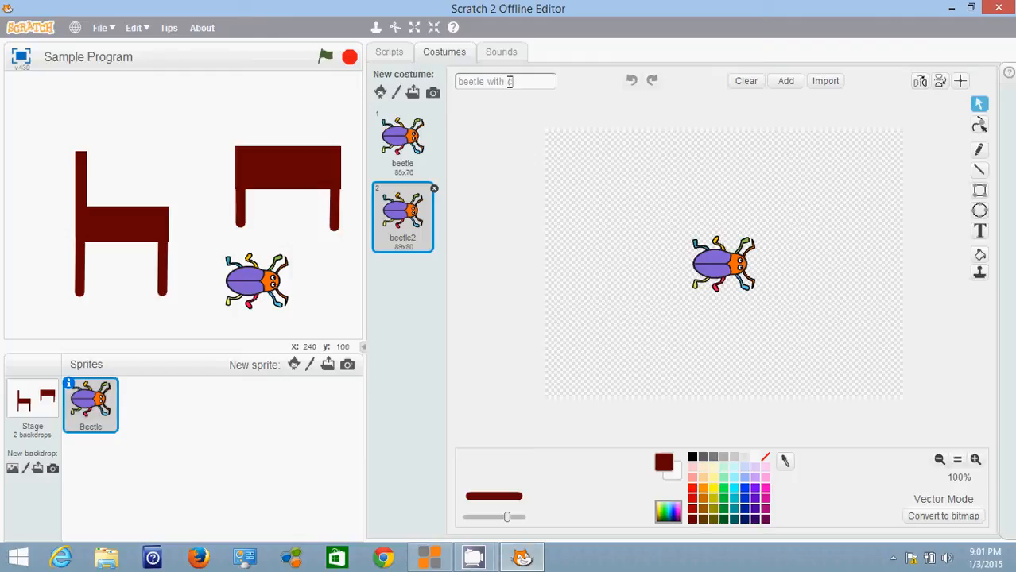
pyautogui.write('coat')
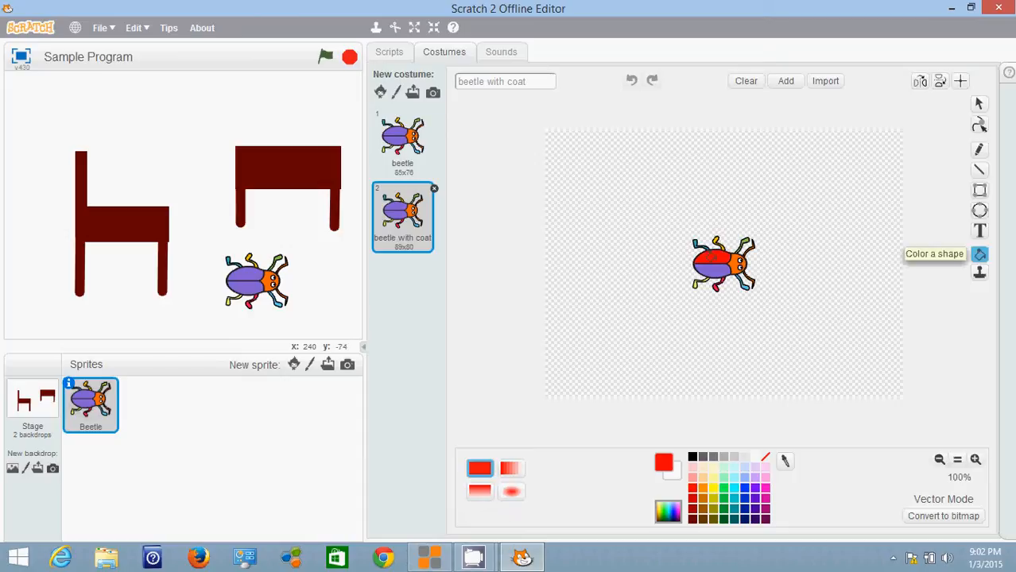
# Fill the beetle's shell parts red using the Color a shape tool.
pyautogui.click(723, 267)
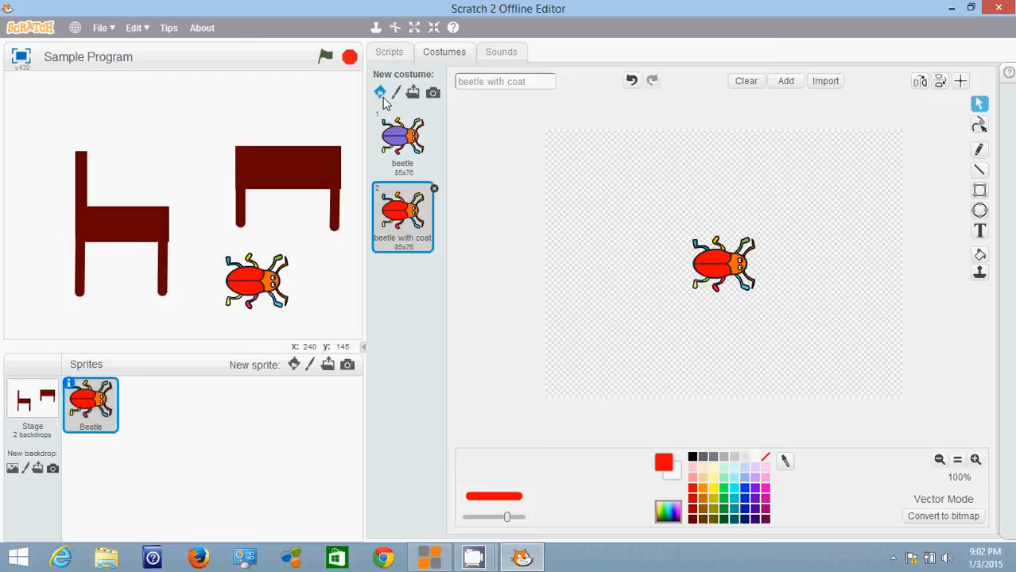
pyautogui.moveTo(394, 92)
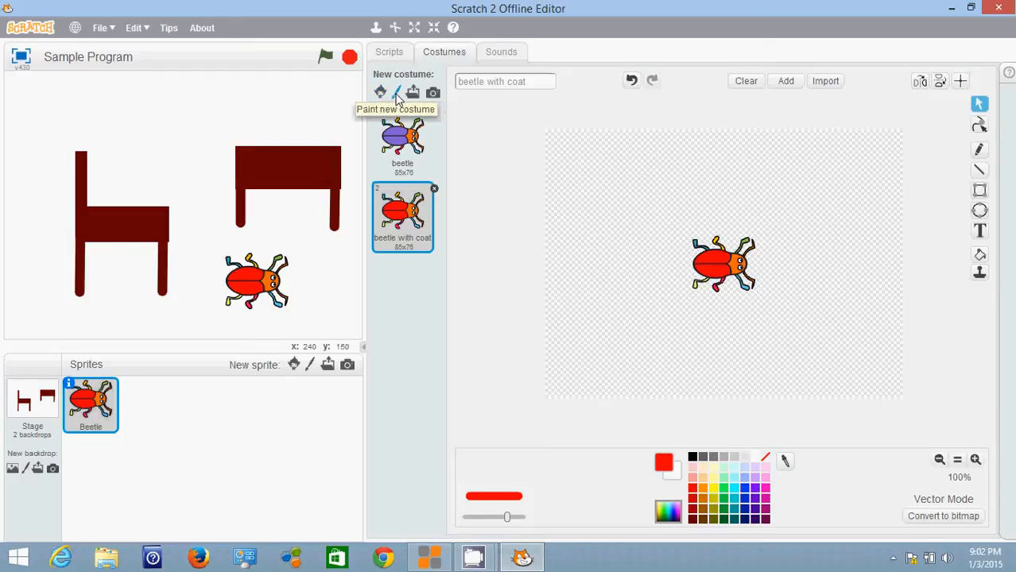
# Start a new blank painted costume for the tall red oval body and cyan head.
pyautogui.click(380, 91)
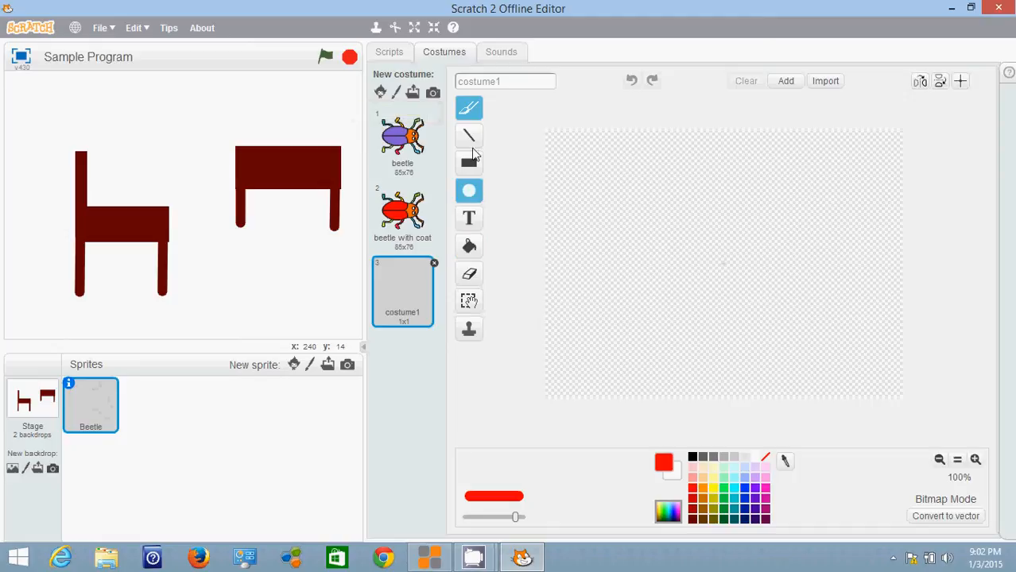
pyautogui.moveTo(469, 135)
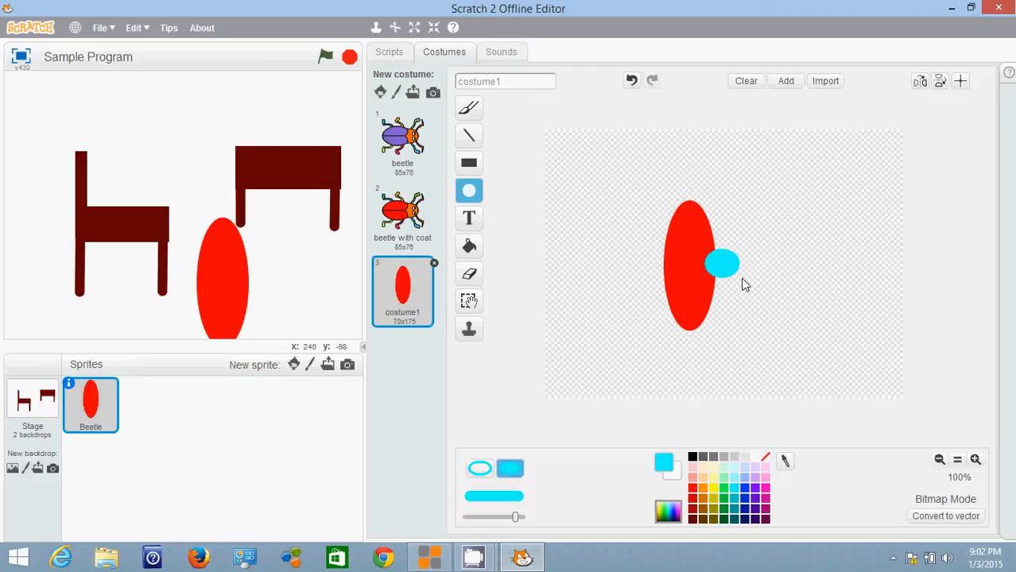
# Draw olive-green straight-line legs sticking out from the red oval body.
pyautogui.click(722, 264)
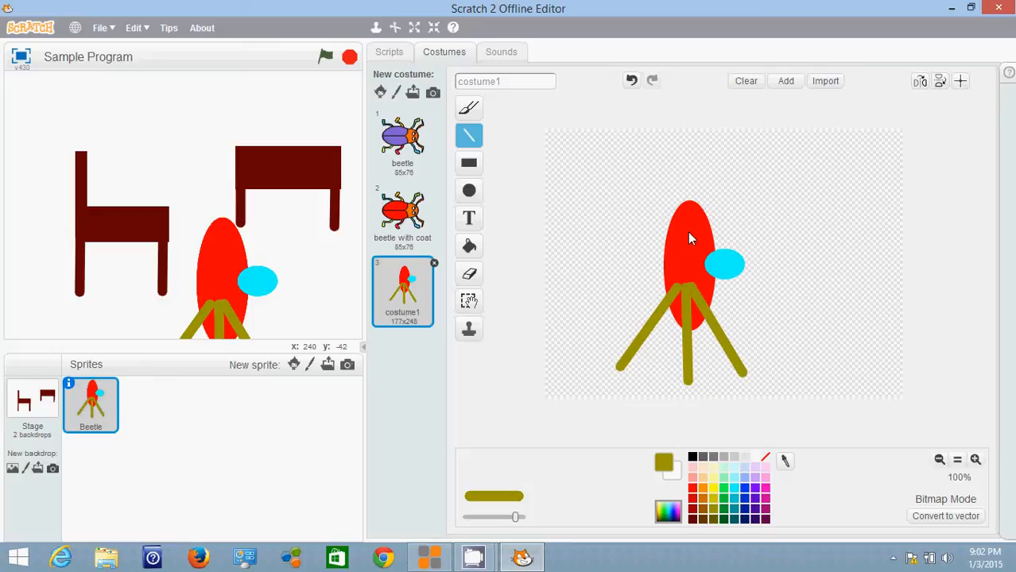
pyautogui.moveTo(692, 231); pyautogui.dragTo(744, 146)
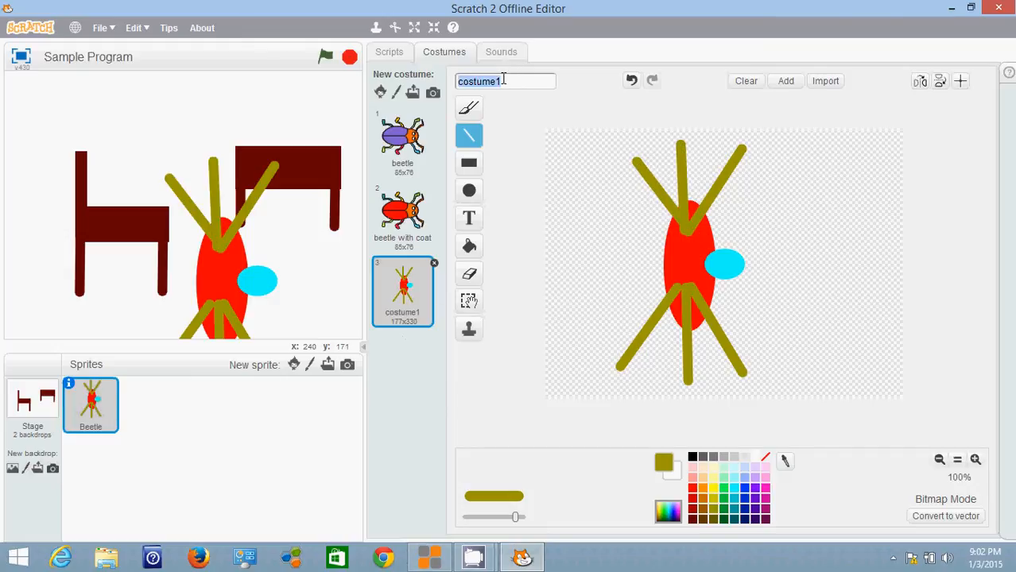
# Name the hand-drawn costume 'Butterfly', checking 'beetle with coat' and returning to it.
pyautogui.write('Butterfly')
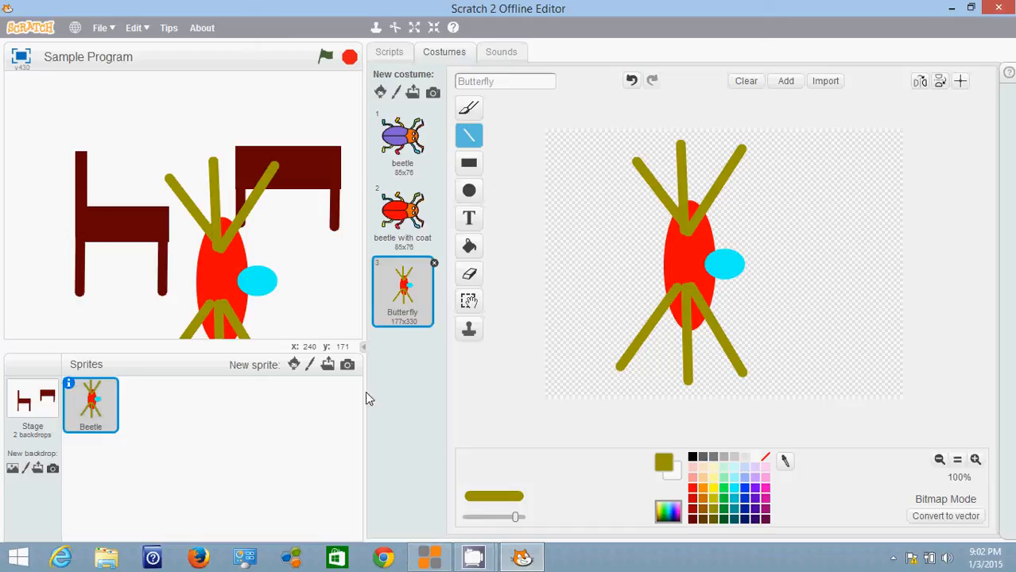
pyautogui.click(402, 214)
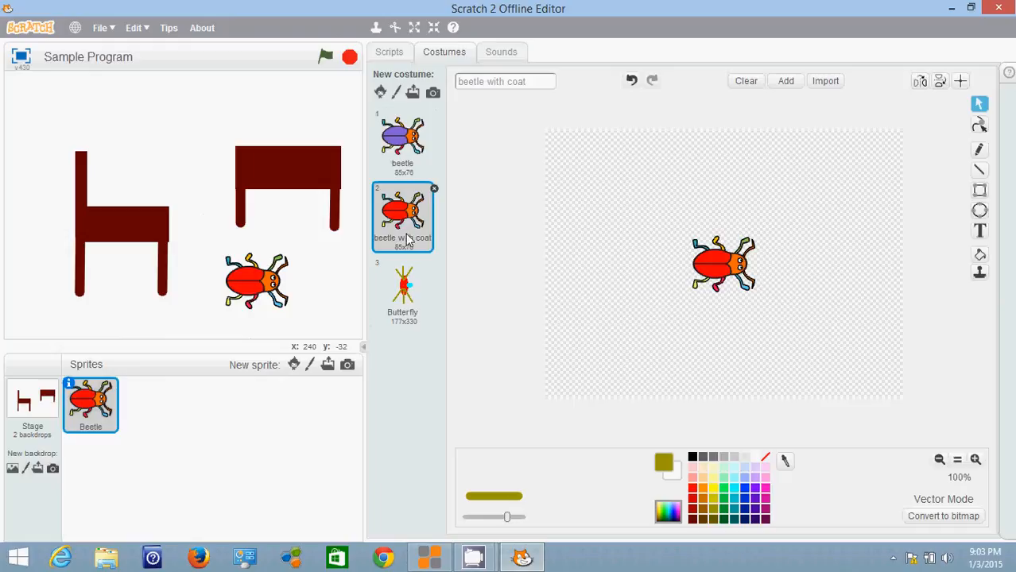
pyautogui.click(402, 289)
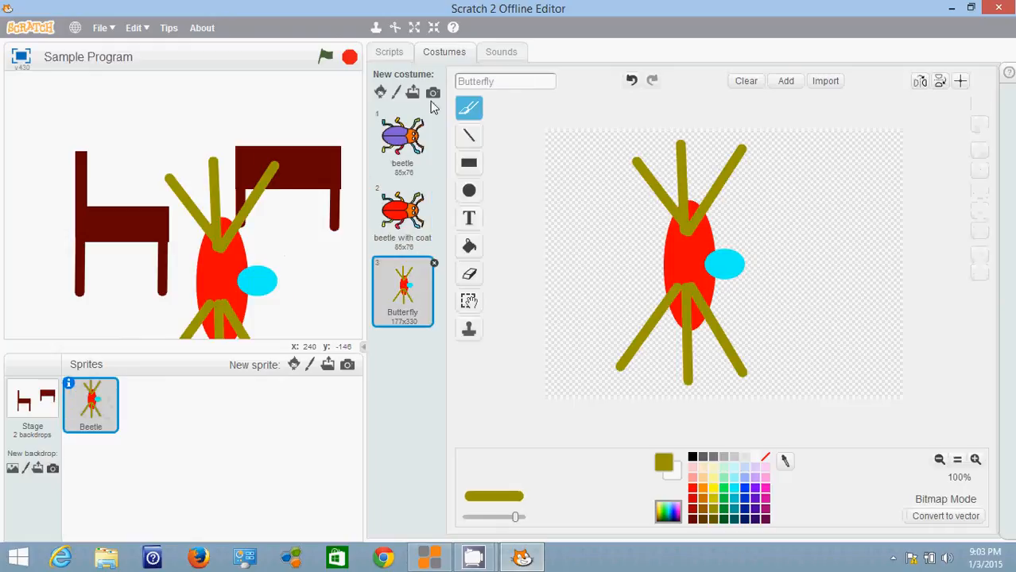
pyautogui.moveTo(426, 283)
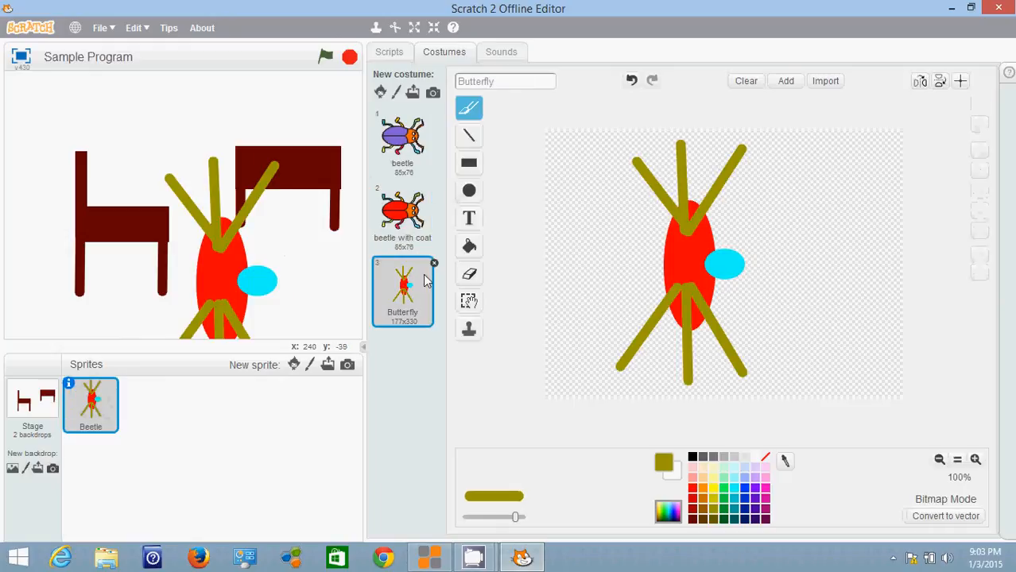